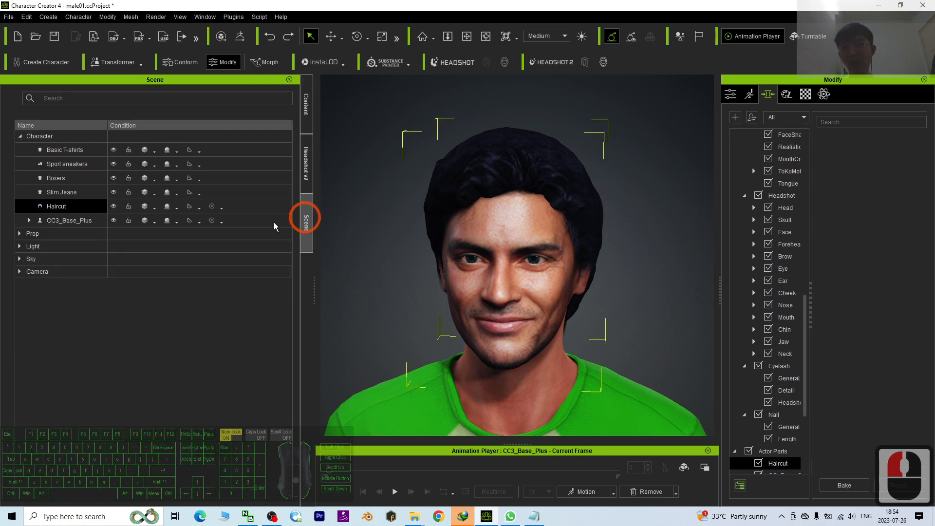
# Select the Haircut item in the Scene panel and focus the viewport on it
pyautogui.doubleClick(56, 206)
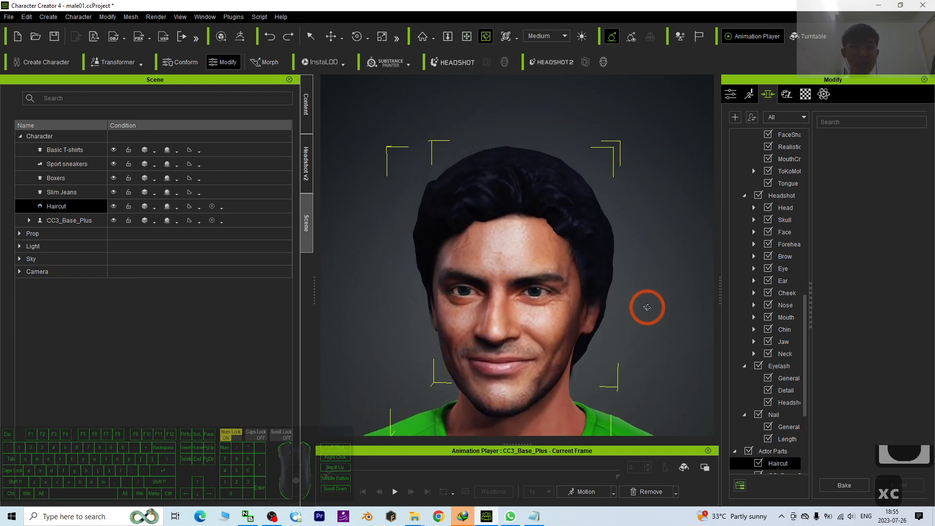
pyautogui.doubleClick(56, 206)
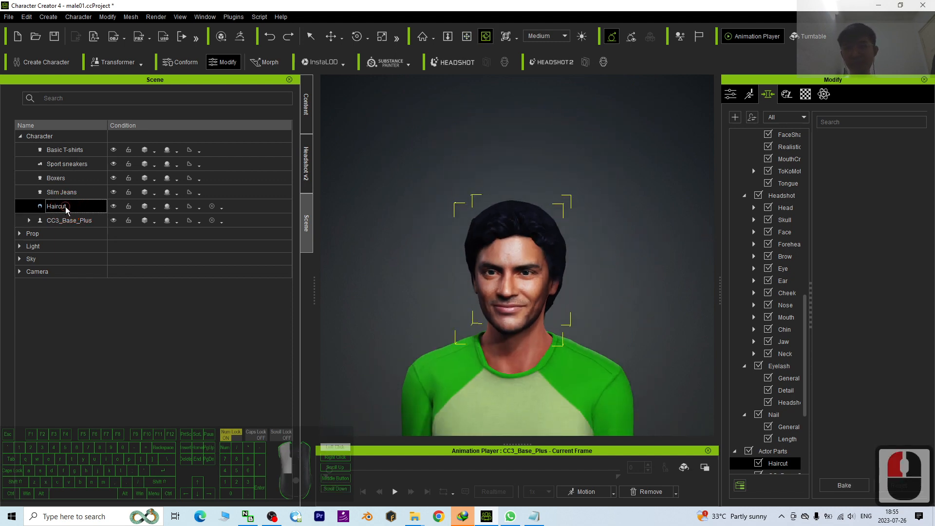
pyautogui.click(56, 206)
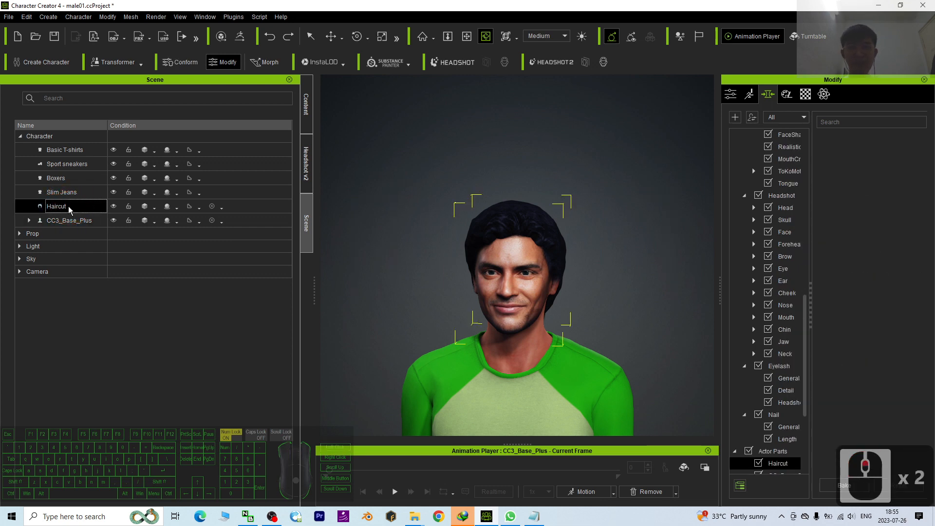
pyautogui.click(357, 36)
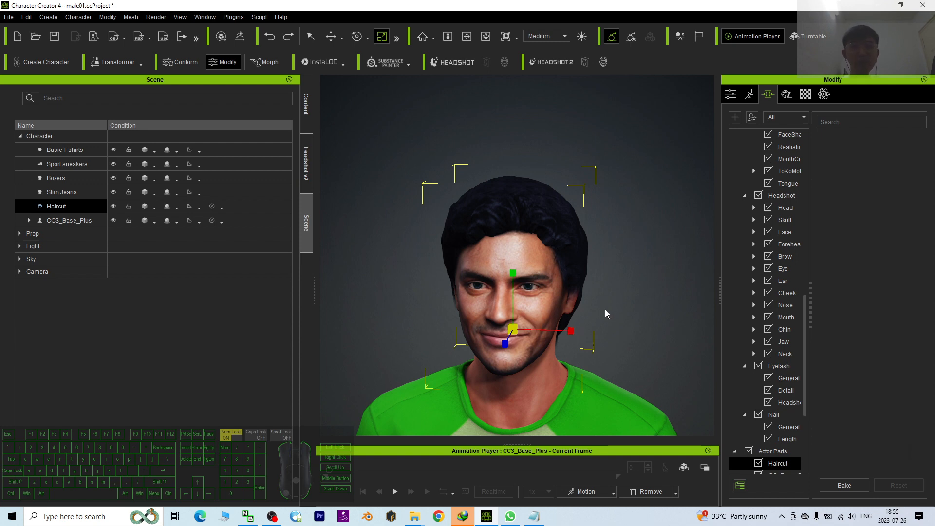
pyautogui.scroll(3)
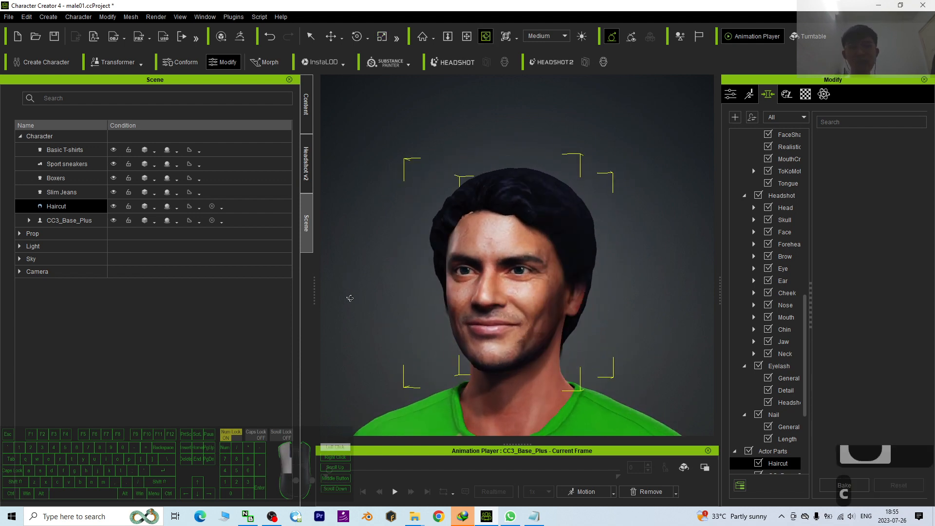
# Drag the Haircut's red X scale handle negative to flip it, then orbit to inspect
pyautogui.moveTo(350, 298); pyautogui.dragTo(606, 250)
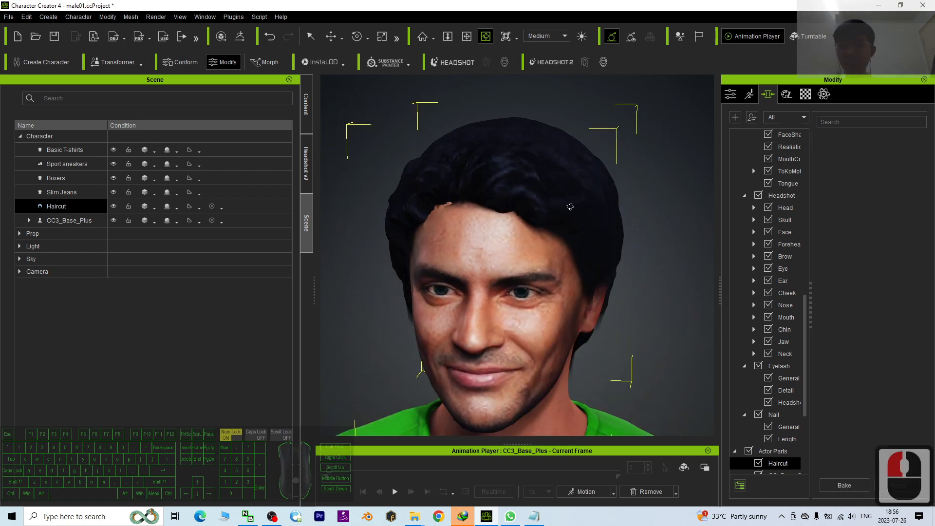
pyautogui.moveTo(569, 207); pyautogui.dragTo(437, 258)
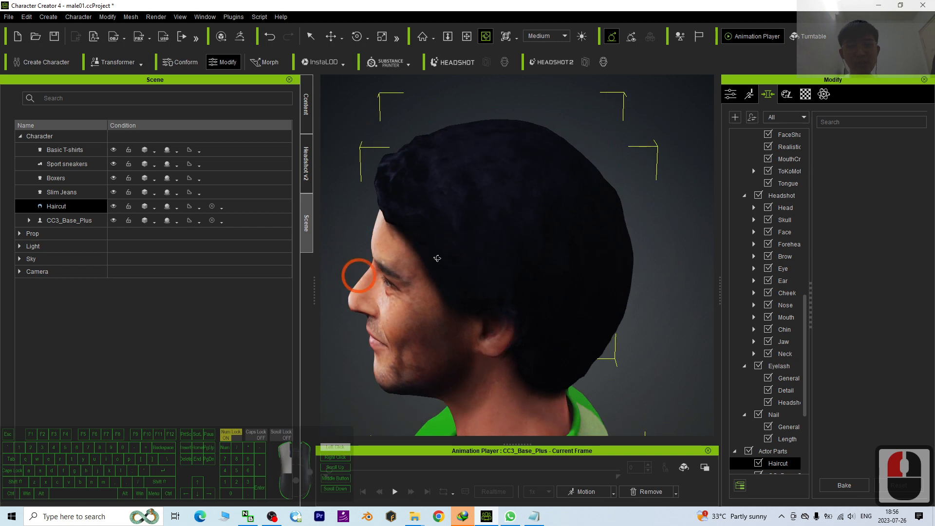